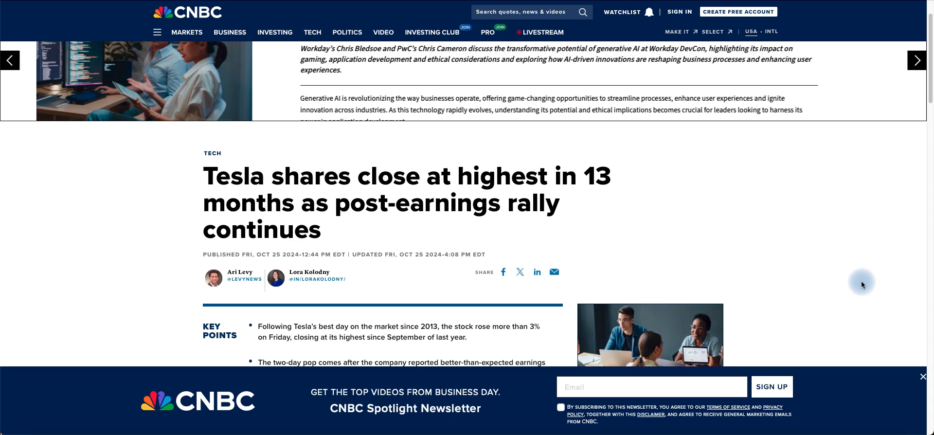
pyautogui.scroll(-3)
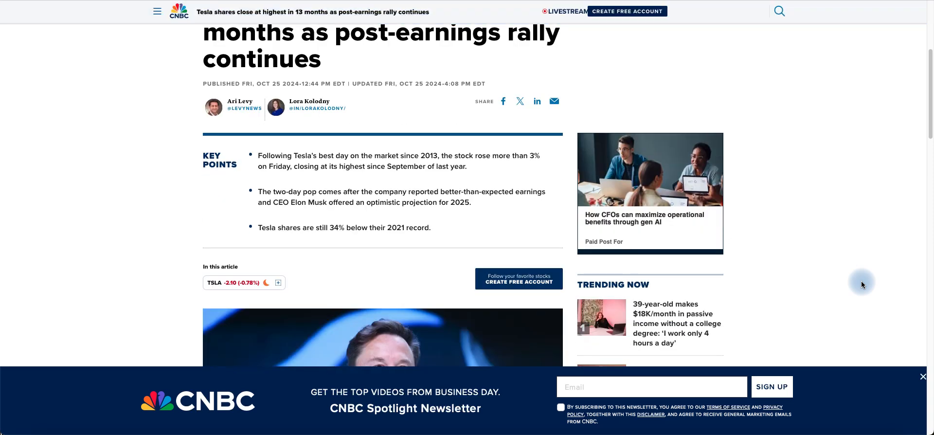
pyautogui.scroll(-3)
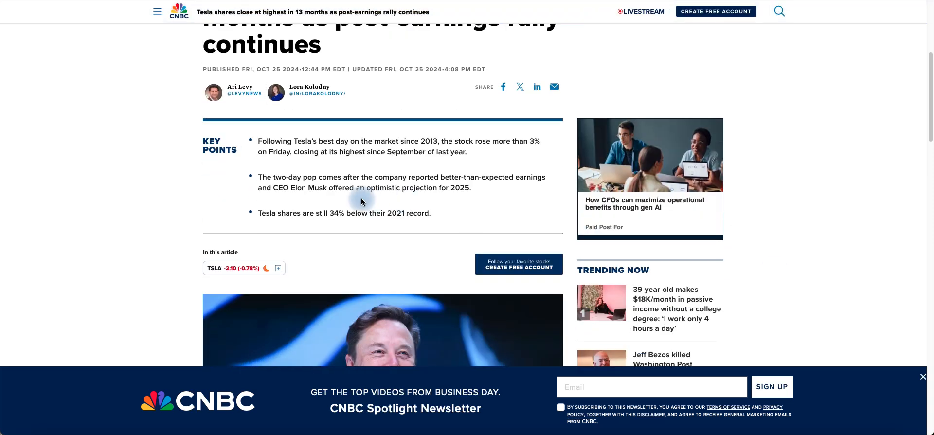
pyautogui.moveTo(360, 202)
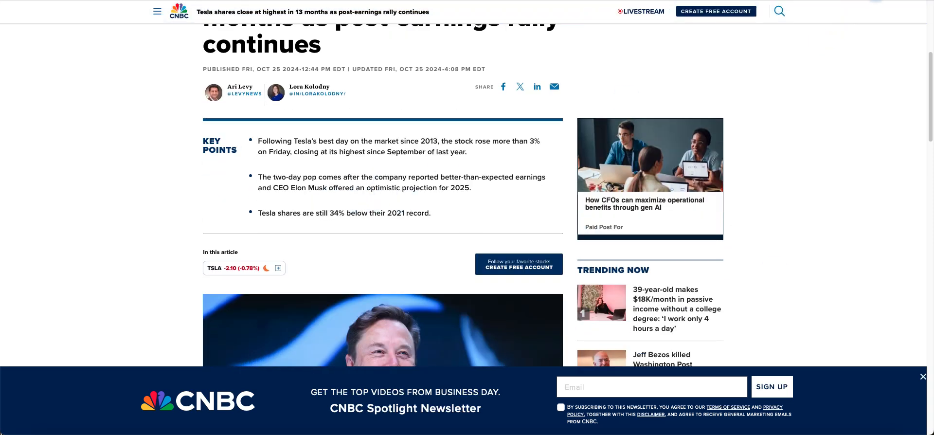
pyautogui.moveTo(844, 93)
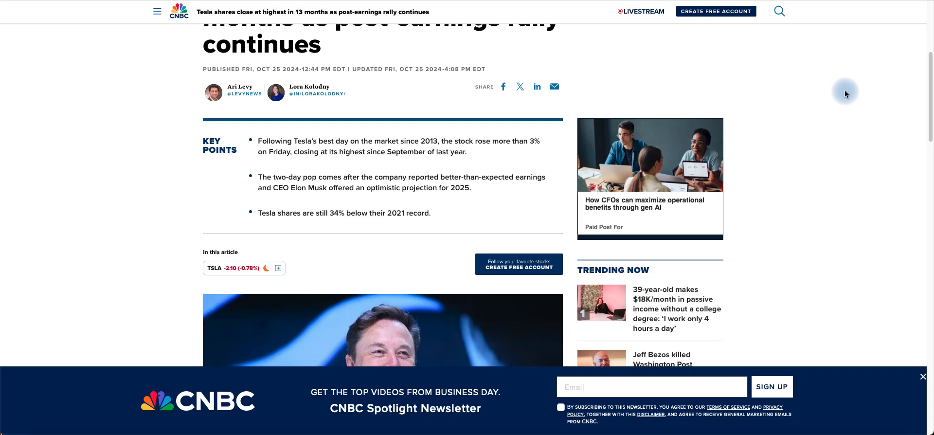
pyautogui.moveTo(381, 193)
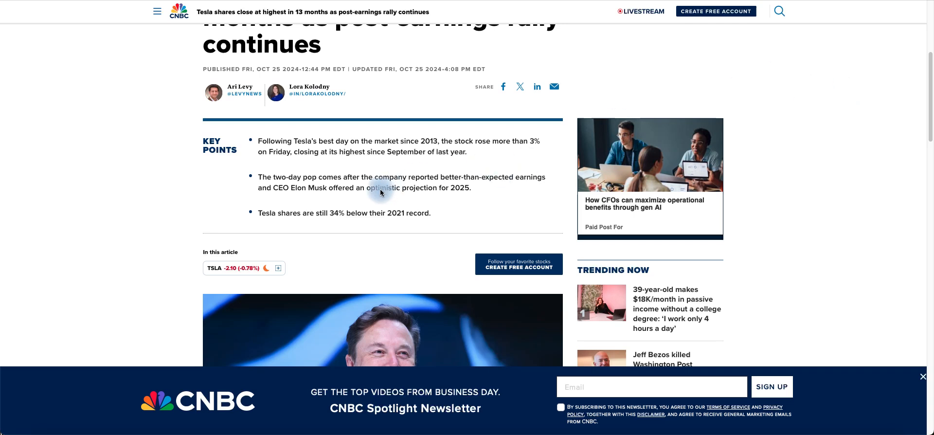
pyautogui.moveTo(379, 199)
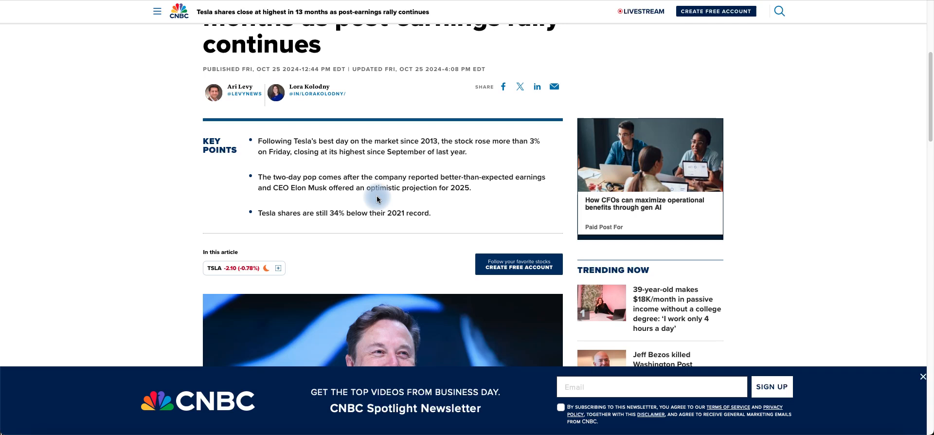
pyautogui.moveTo(852, 221)
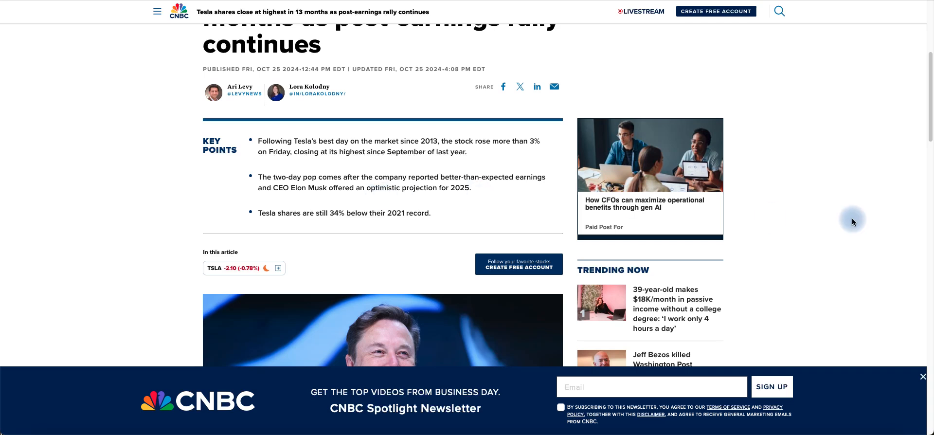
pyautogui.scroll(-3)
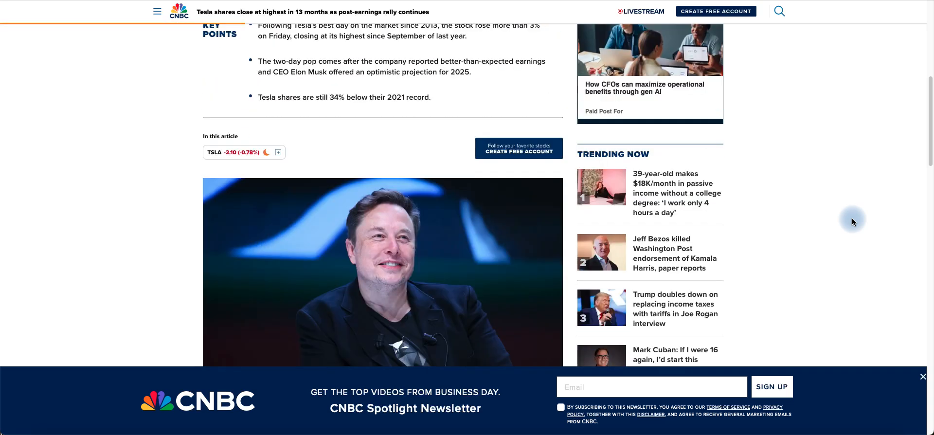
pyautogui.scroll(-3)
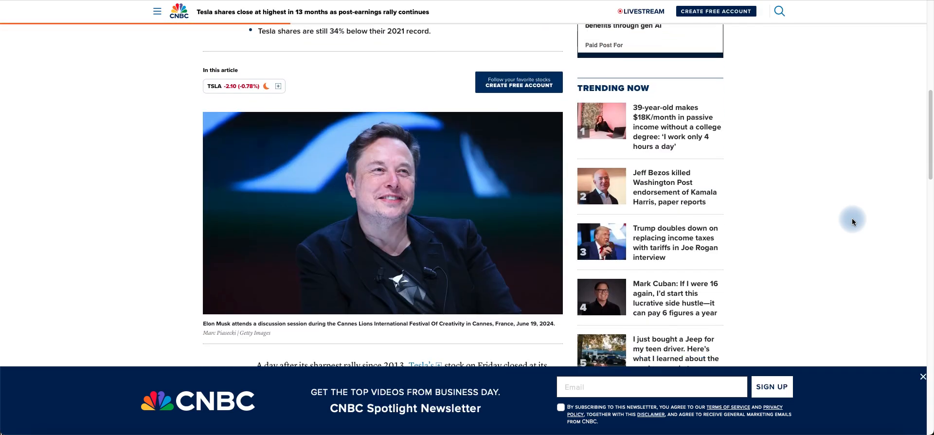
pyautogui.scroll(-3)
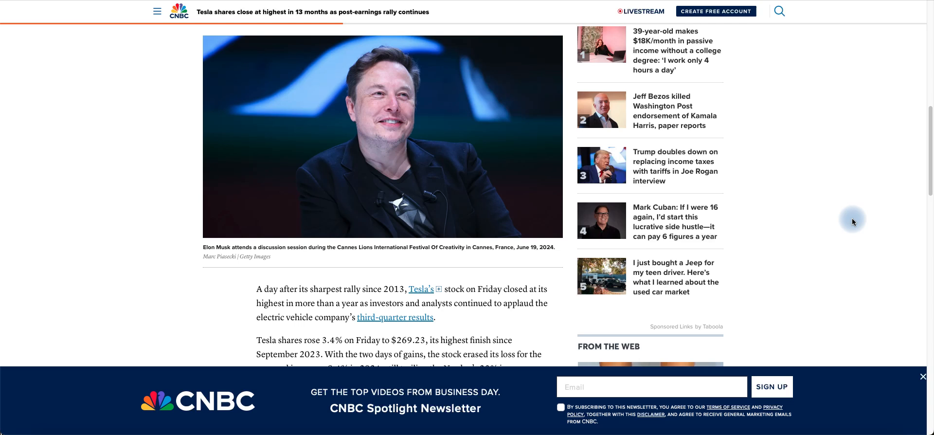
pyautogui.scroll(-3)
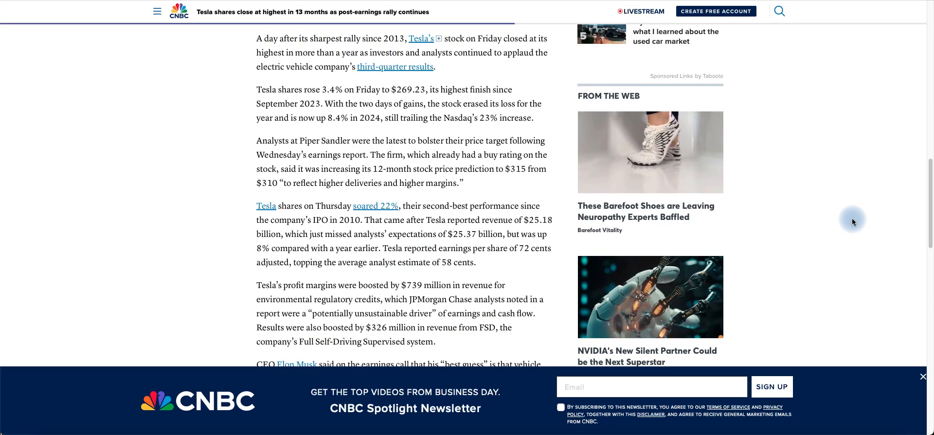
pyautogui.moveTo(267, 113)
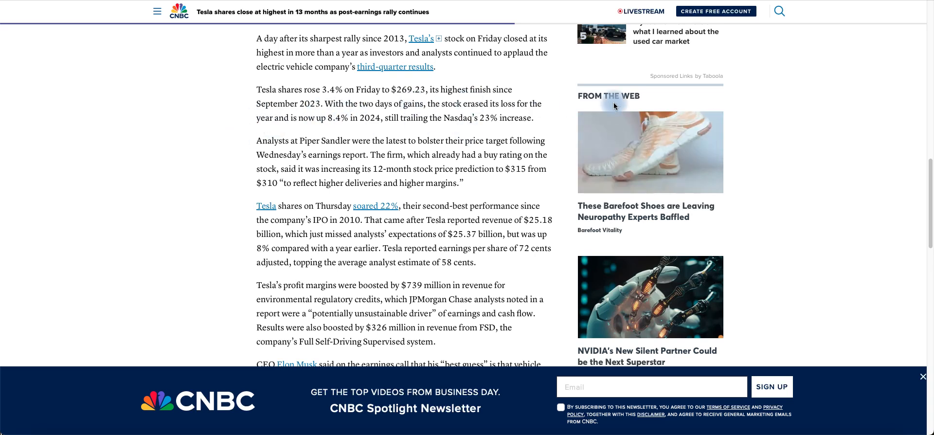
pyautogui.moveTo(794, 112)
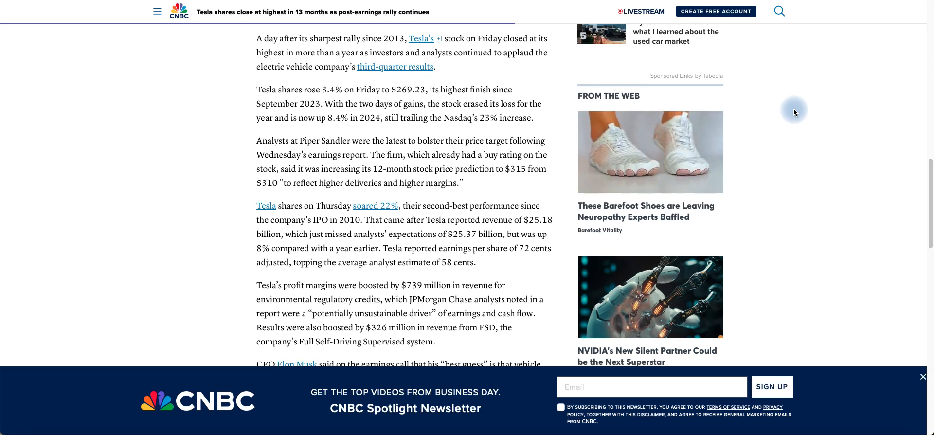
pyautogui.scroll(-3)
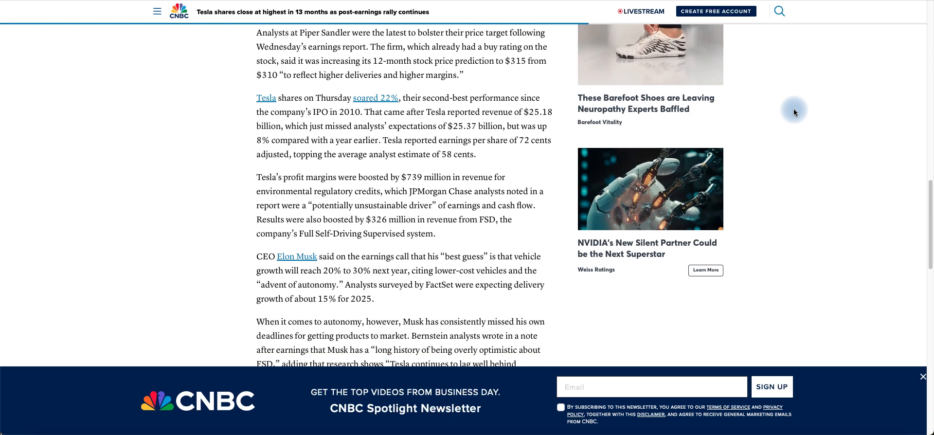
pyautogui.scroll(-3)
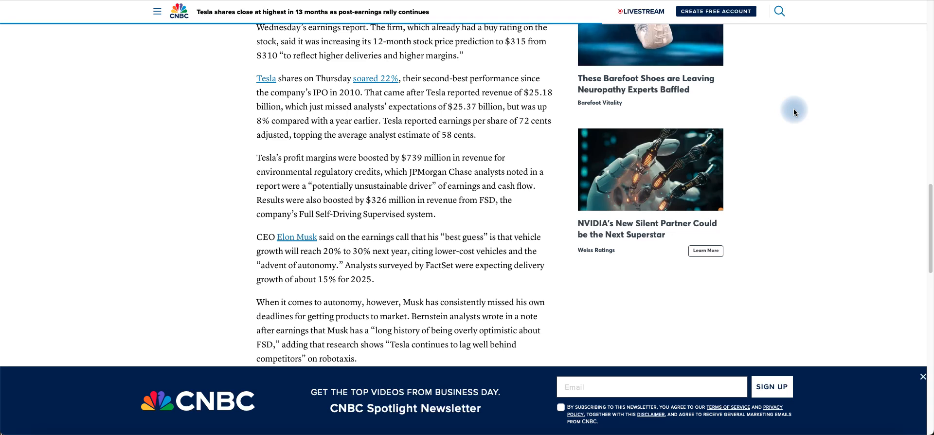
pyautogui.scroll(-3)
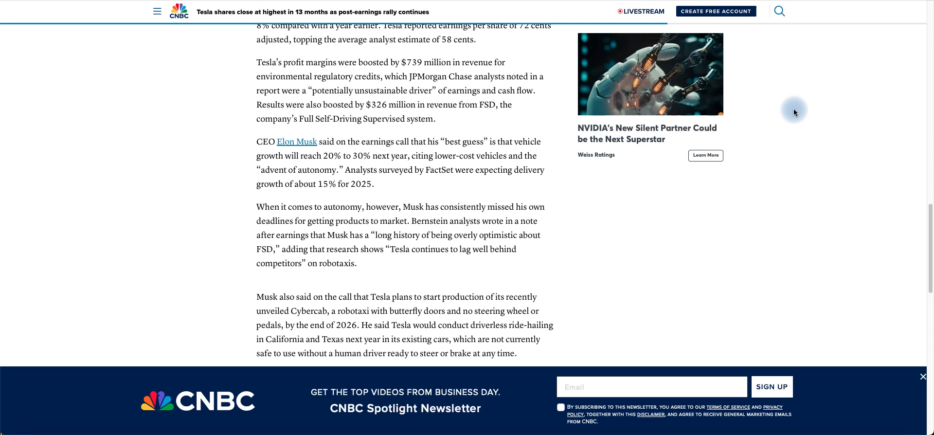
pyautogui.scroll(-3)
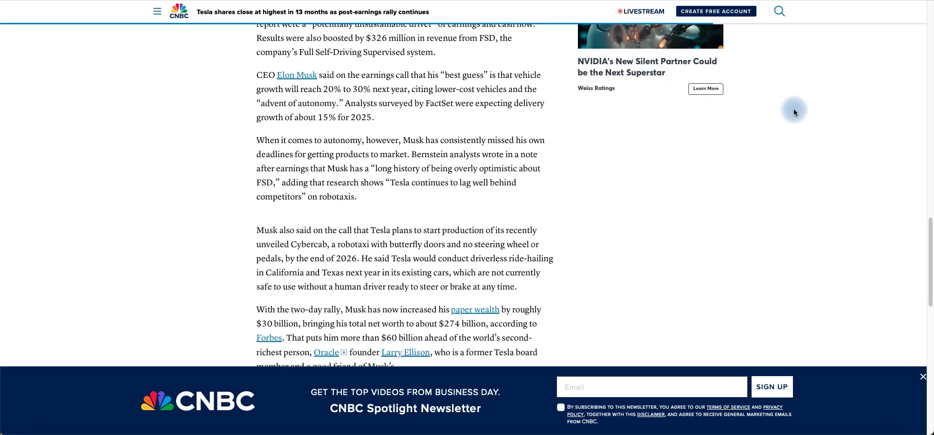
pyautogui.scroll(-3)
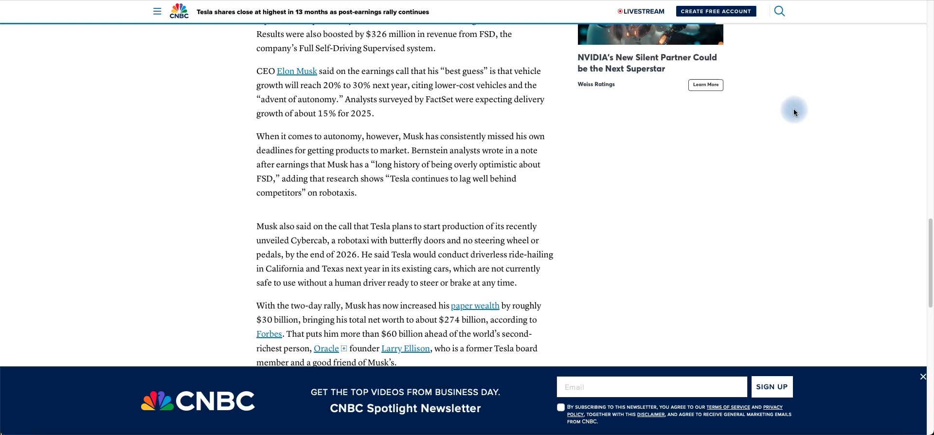
pyautogui.scroll(-3)
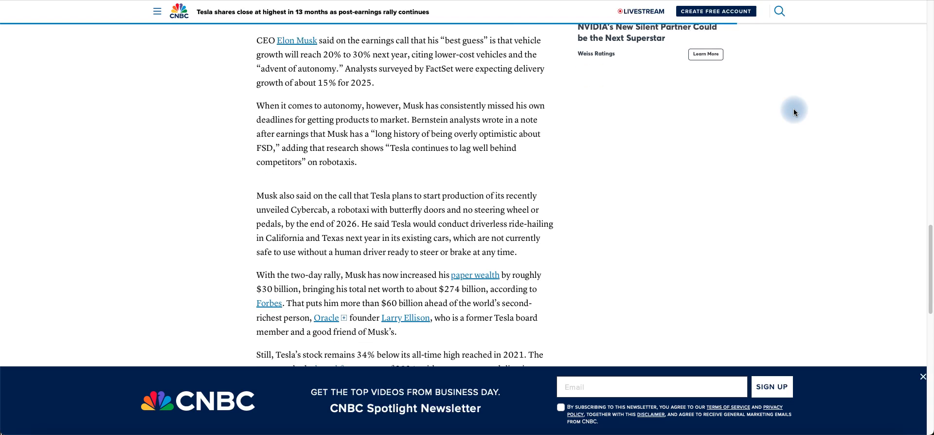
pyautogui.scroll(-3)
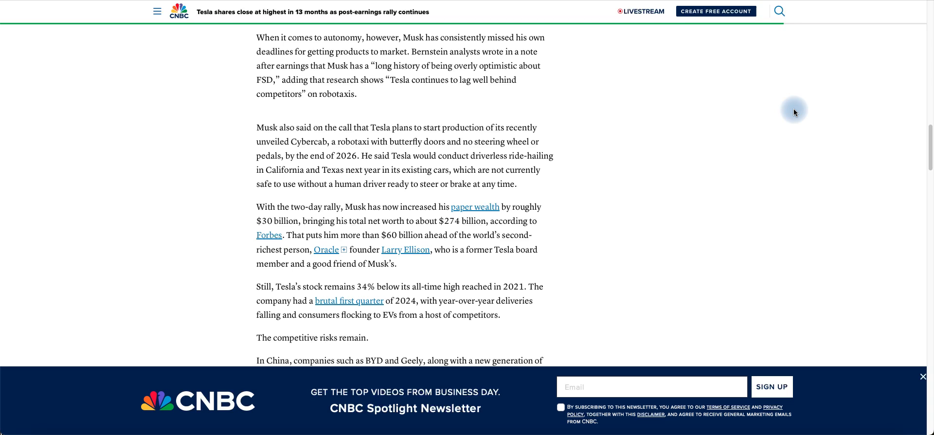
pyautogui.scroll(-3)
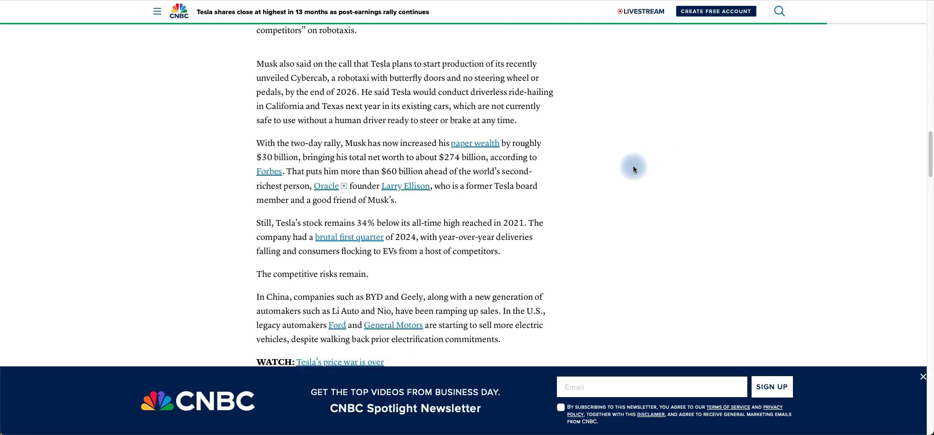
pyautogui.scroll(-3)
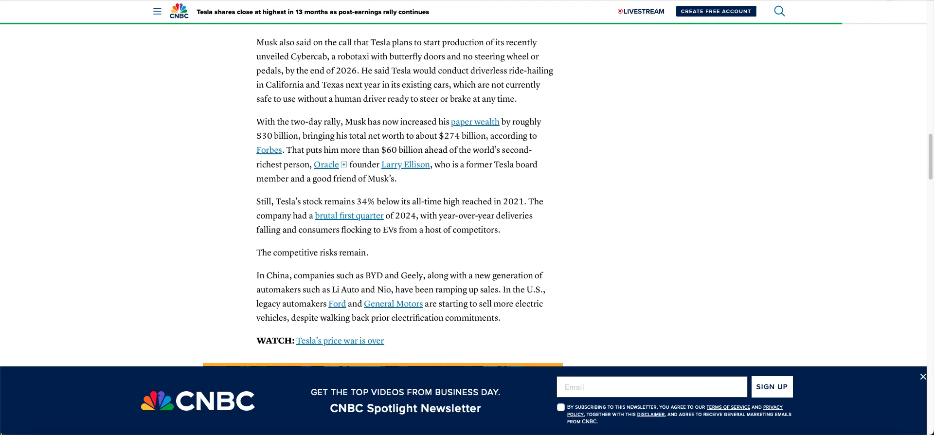
pyautogui.scroll(-3)
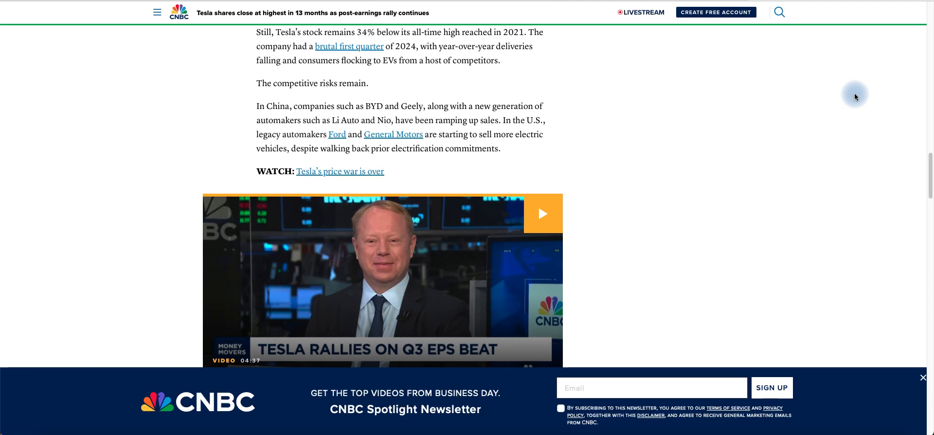
pyautogui.moveTo(630, 145)
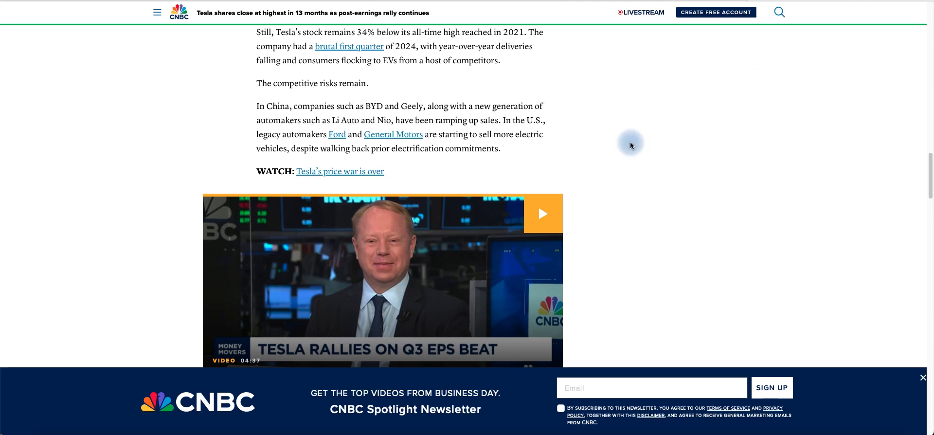
pyautogui.scroll(-3)
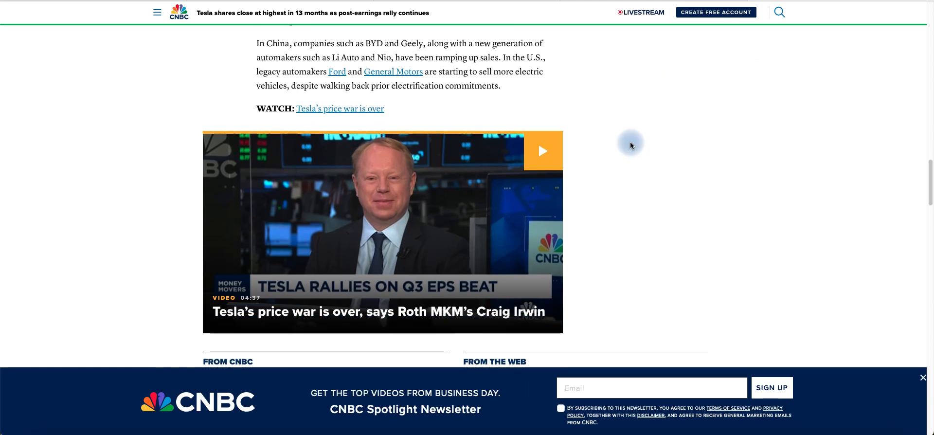
pyautogui.scroll(3)
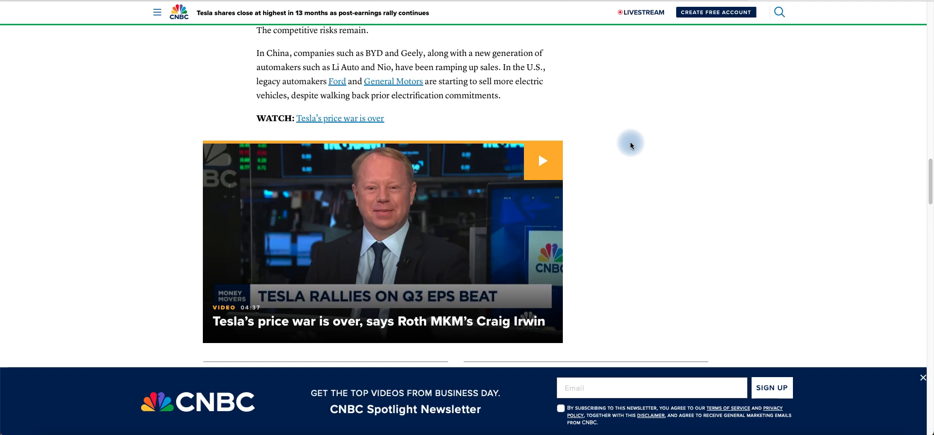
pyautogui.scroll(-3)
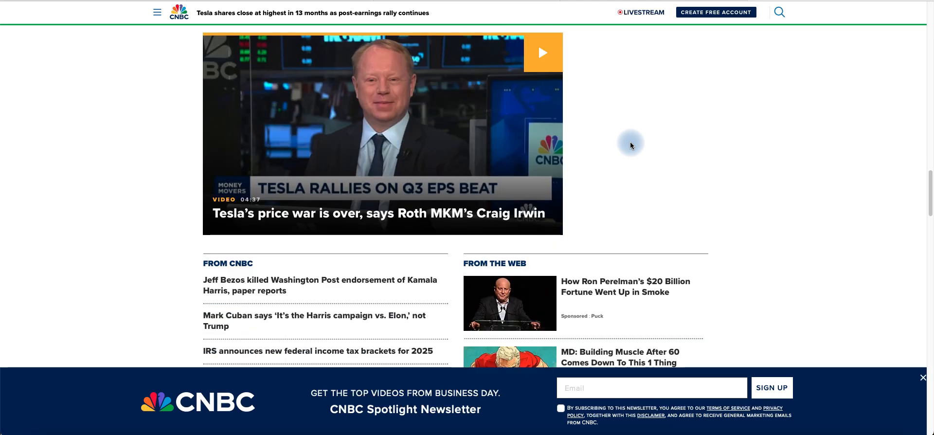
pyautogui.scroll(-3)
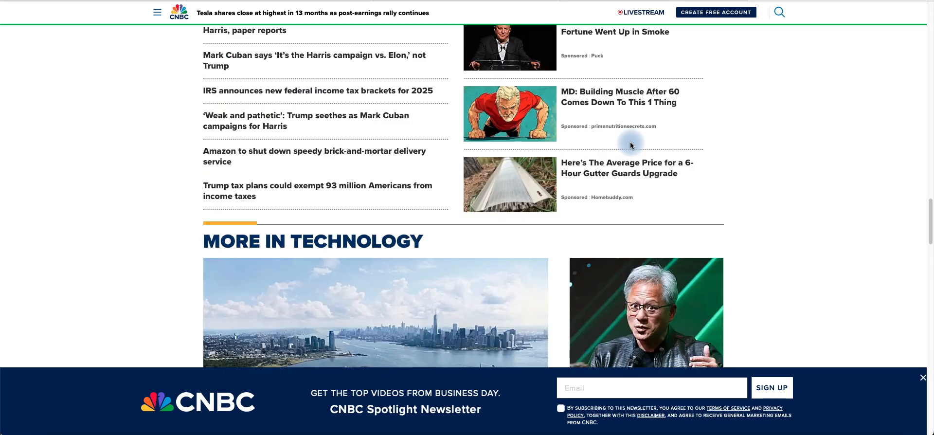
pyautogui.scroll(-3)
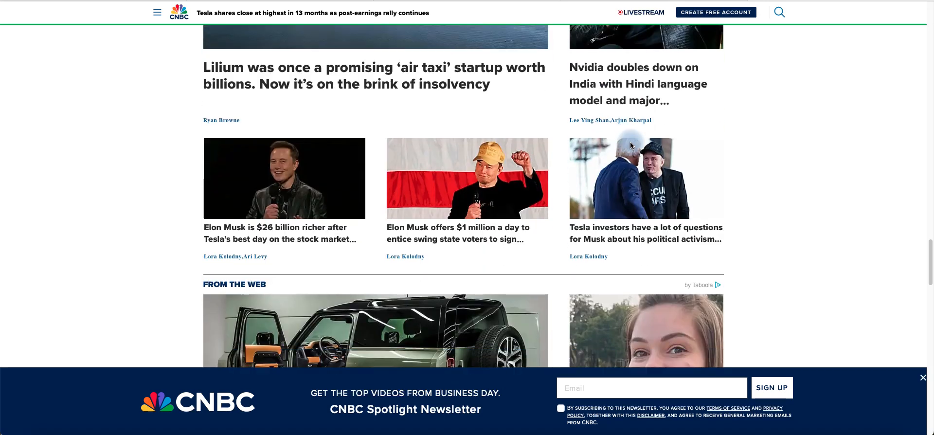
pyautogui.scroll(-3)
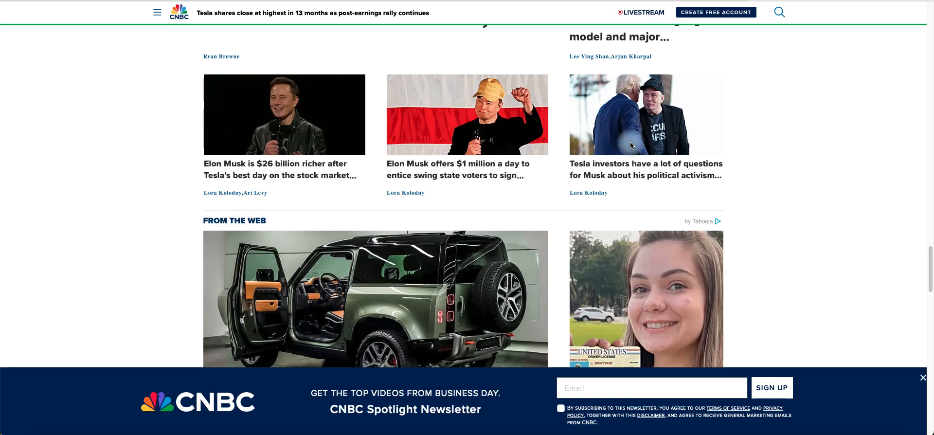
pyautogui.moveTo(819, 195)
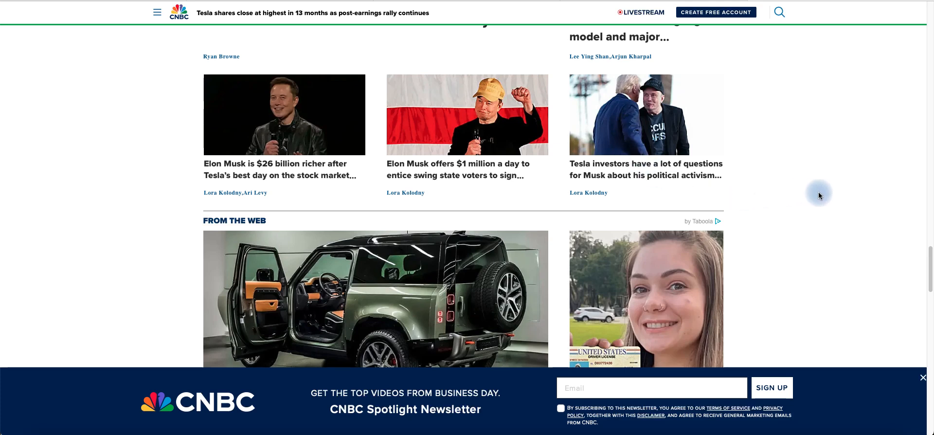
pyautogui.scroll(3)
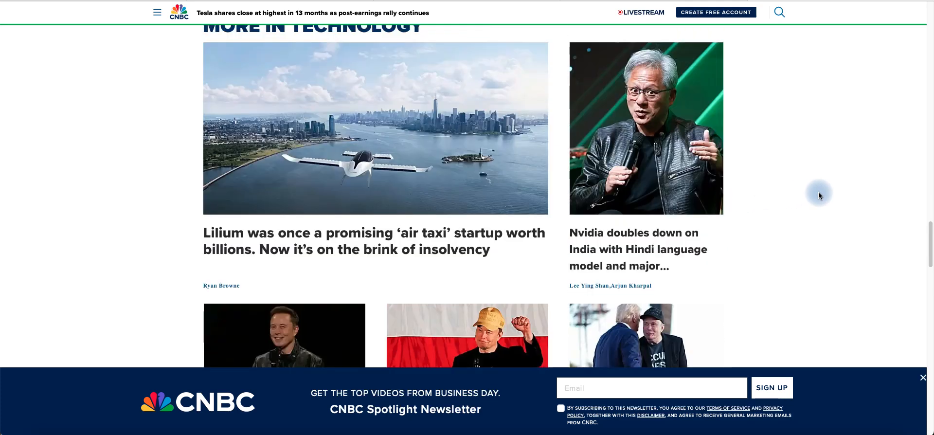
pyautogui.scroll(3)
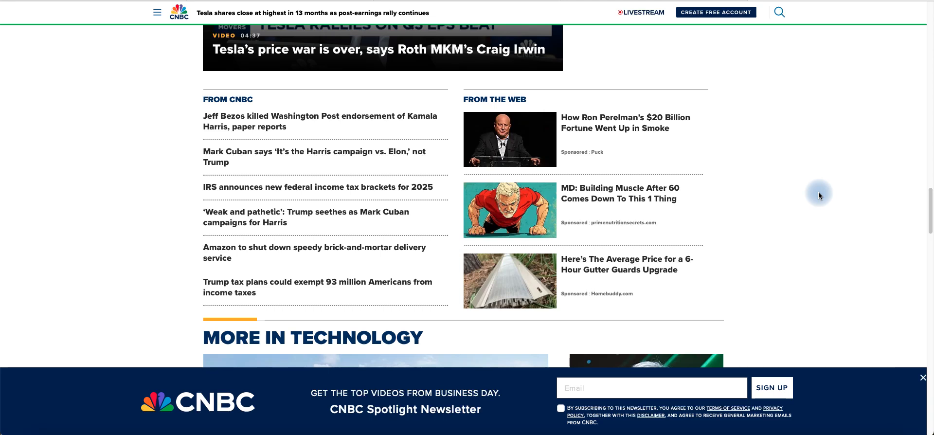
pyautogui.scroll(3)
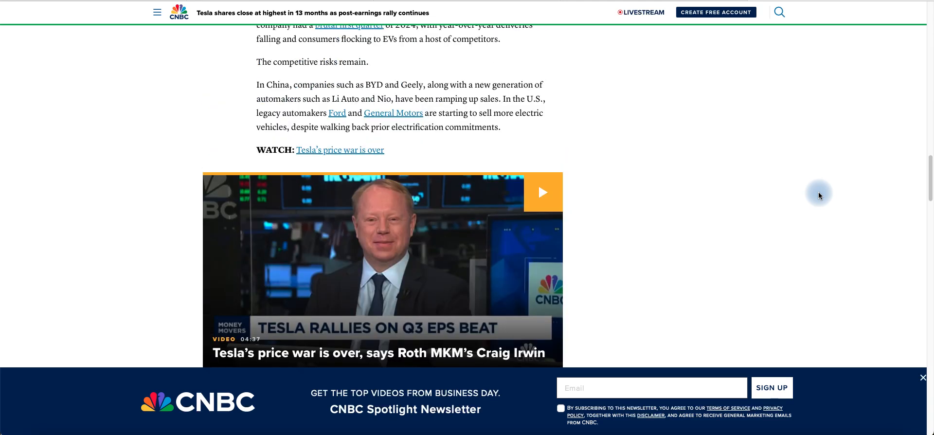
pyautogui.scroll(3)
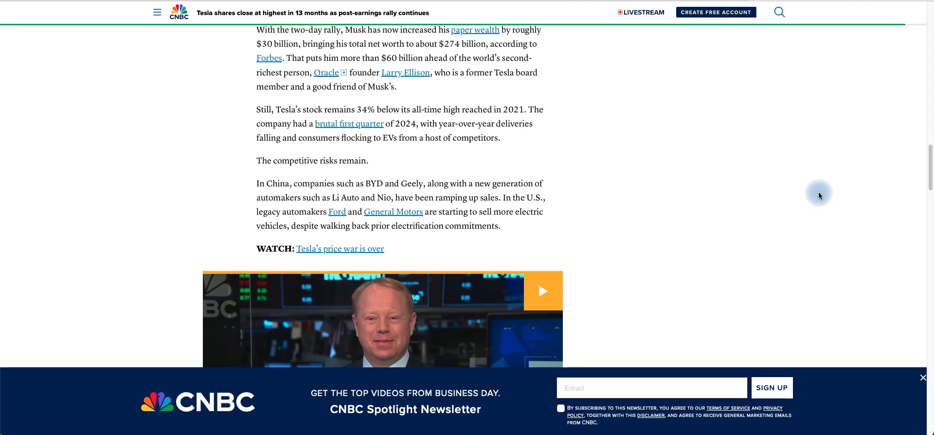
pyautogui.scroll(3)
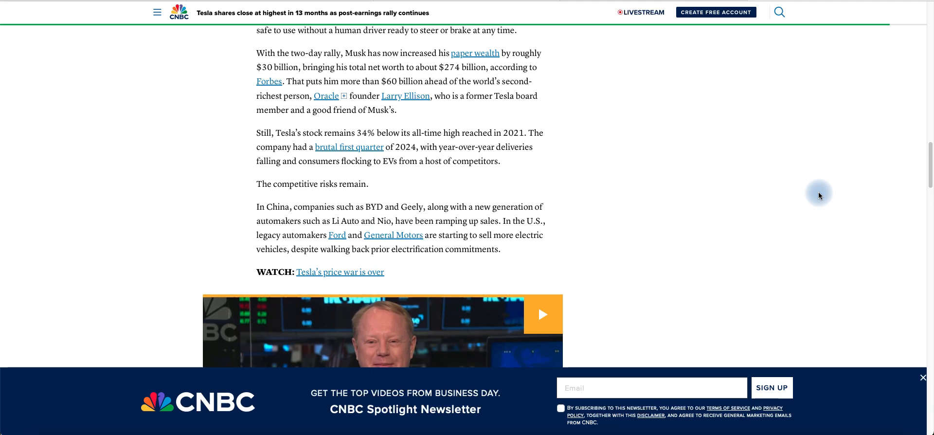
pyautogui.moveTo(852, 49)
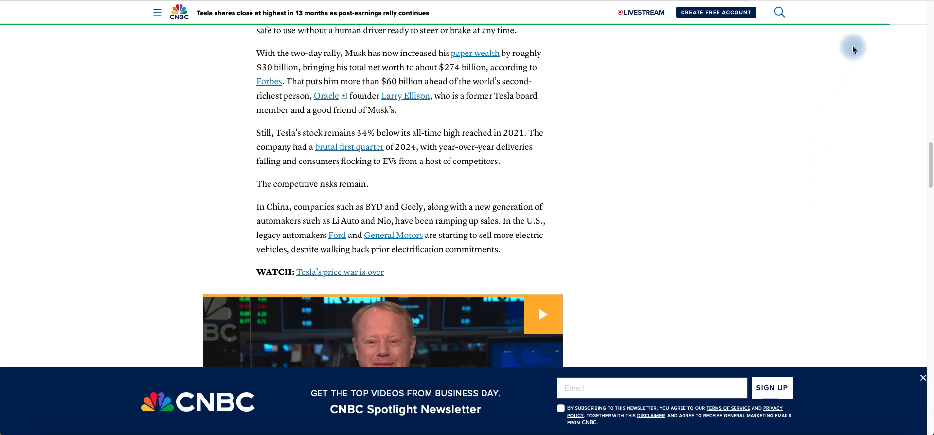